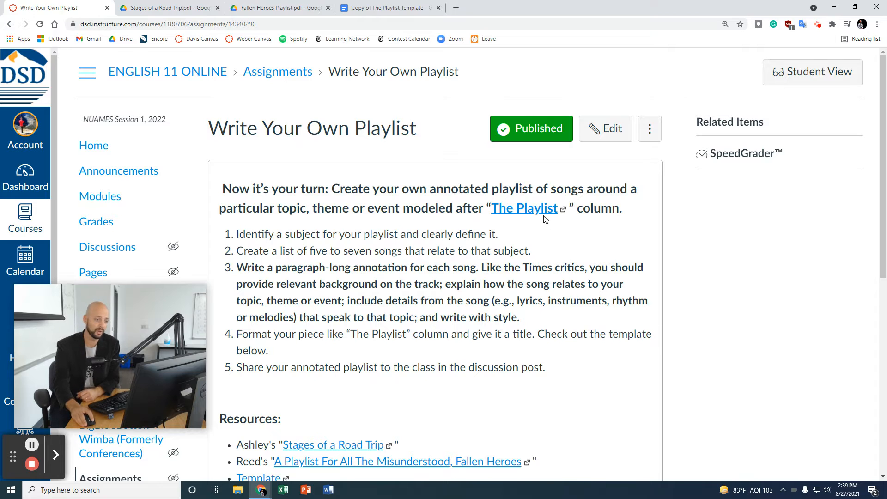
Step: Open the NYT Playlist article 'You May Not Know These 15 Songs. But You've Heard Them.'
click(522, 208)
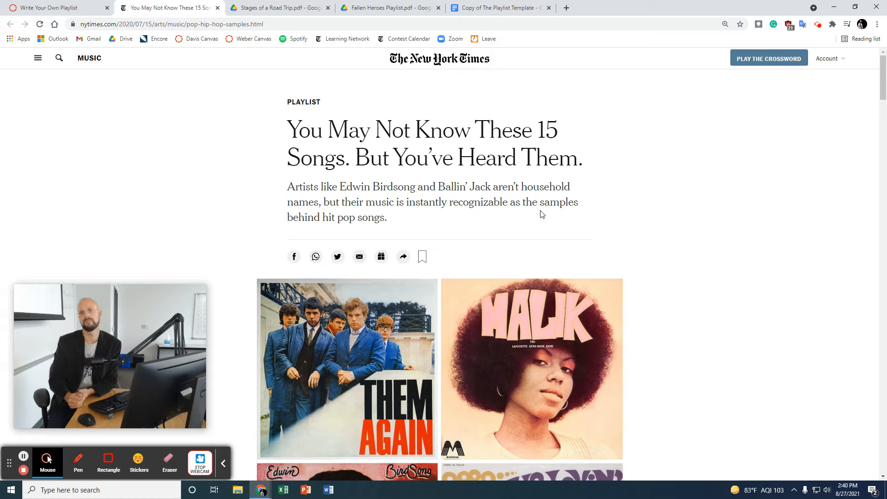
mouse_move(156, 14)
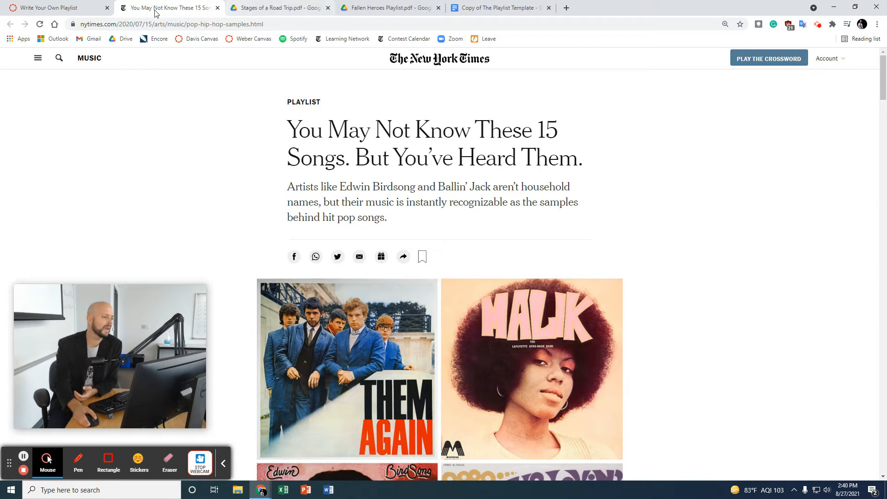
Step: Switch back to the Canvas 'Write Your Own Playlist' assignment page
click(53, 8)
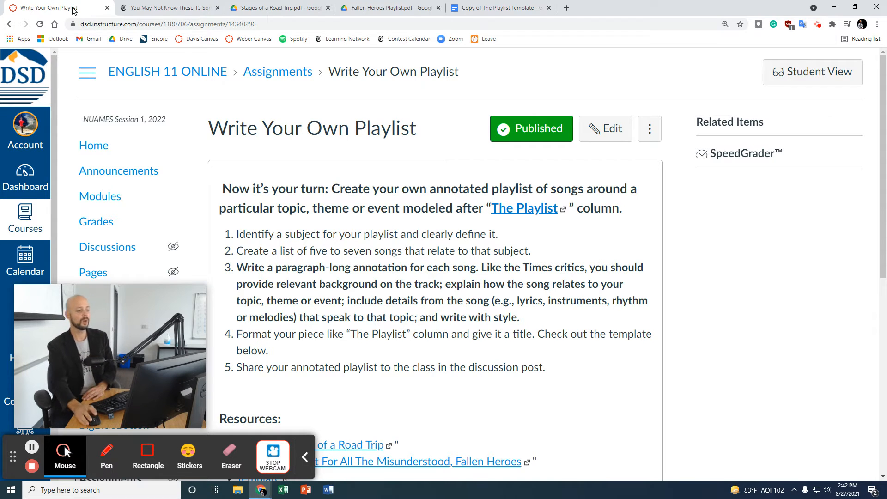
mouse_move(261, 379)
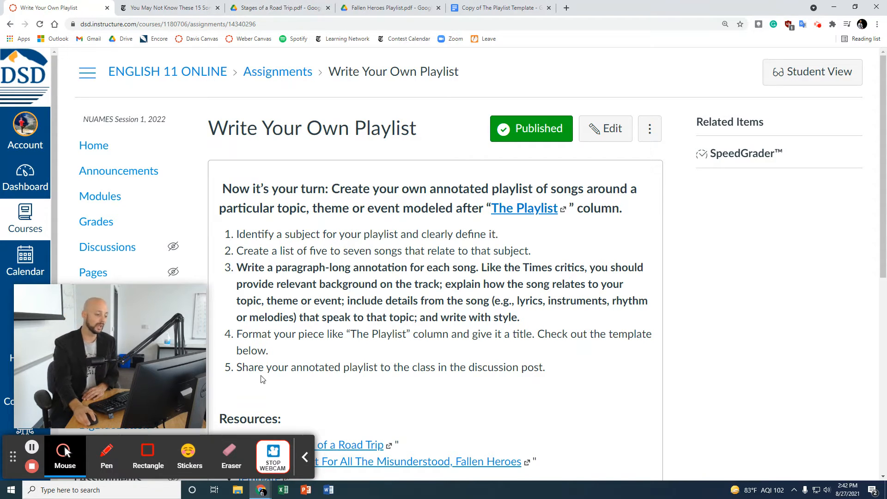
mouse_move(254, 379)
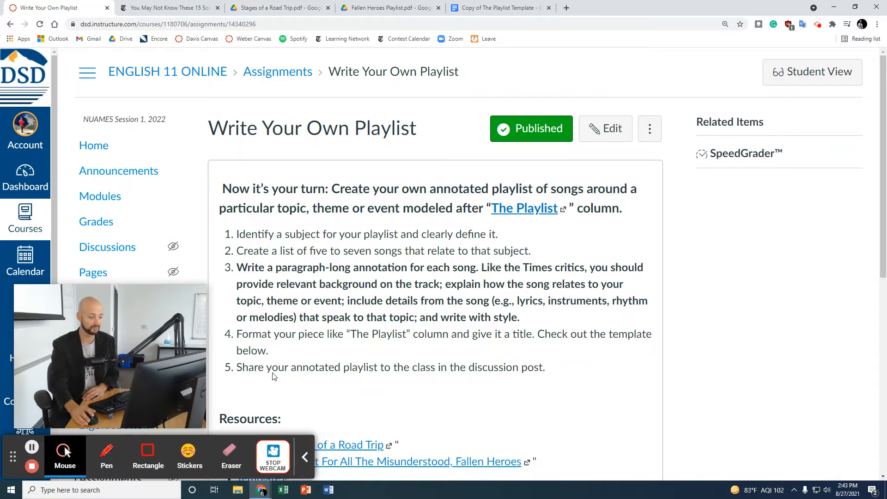
Step: Scroll down the assignment to the Resources section with the example playlists
scroll(down, 3)
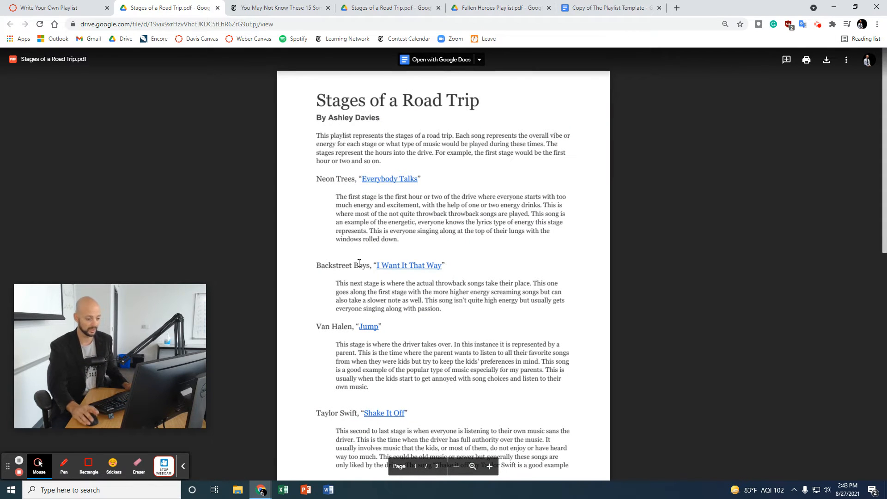
click(488, 466)
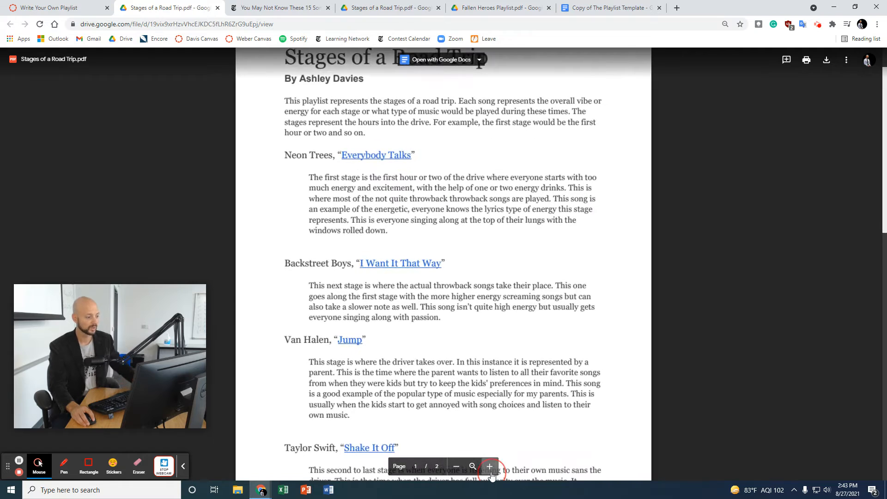
click(489, 466)
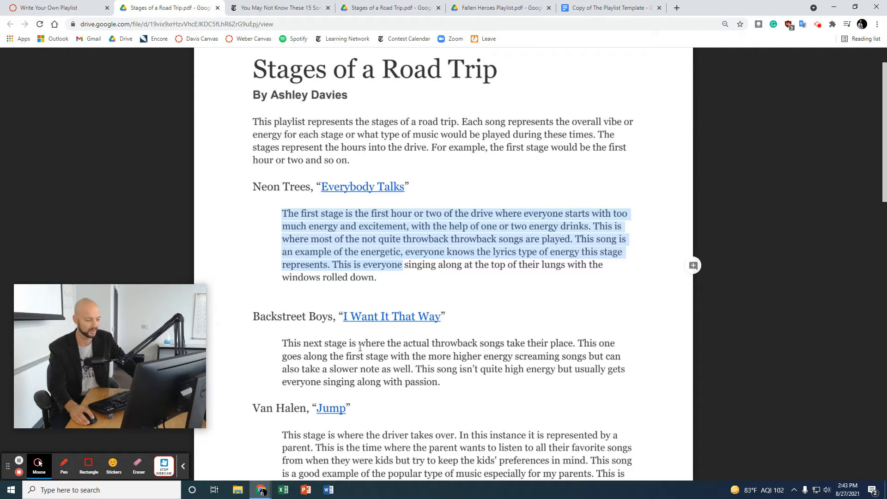
click(444, 368)
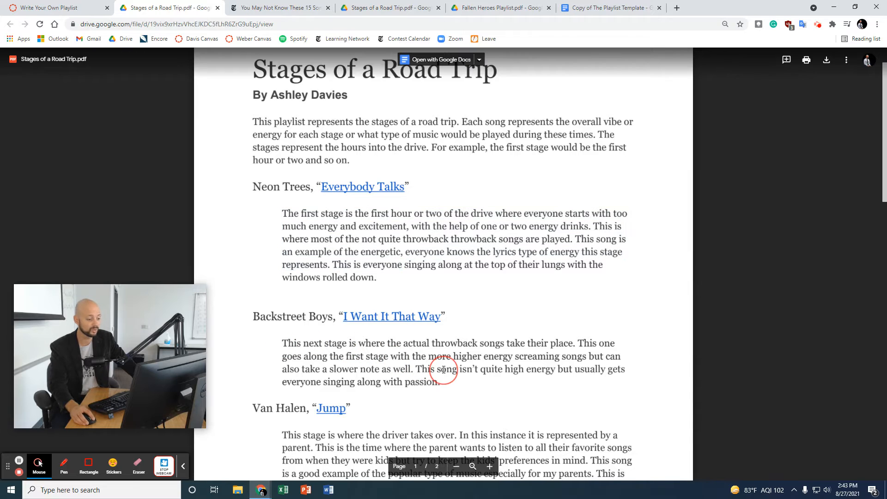
scroll(down, 3)
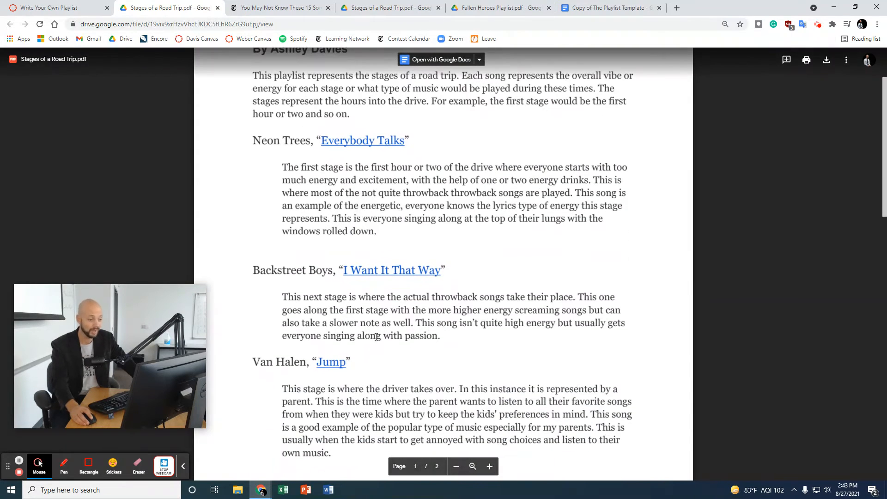
scroll(down, 3)
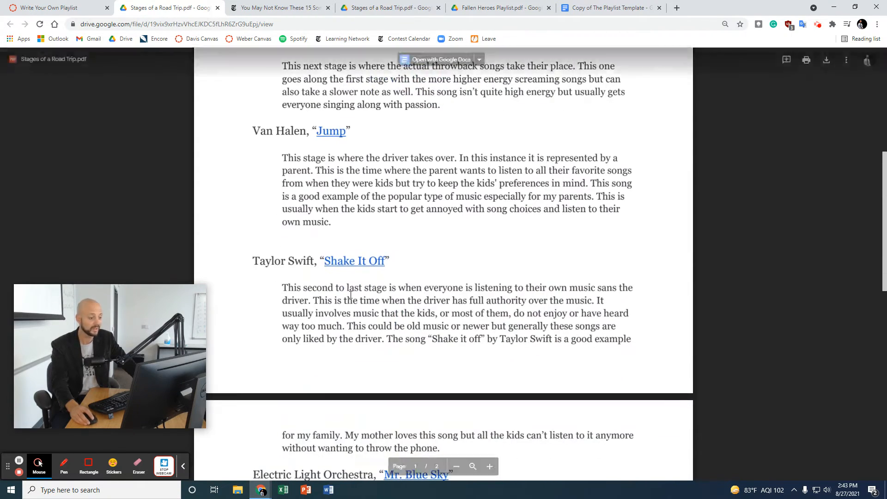
scroll(down, 3)
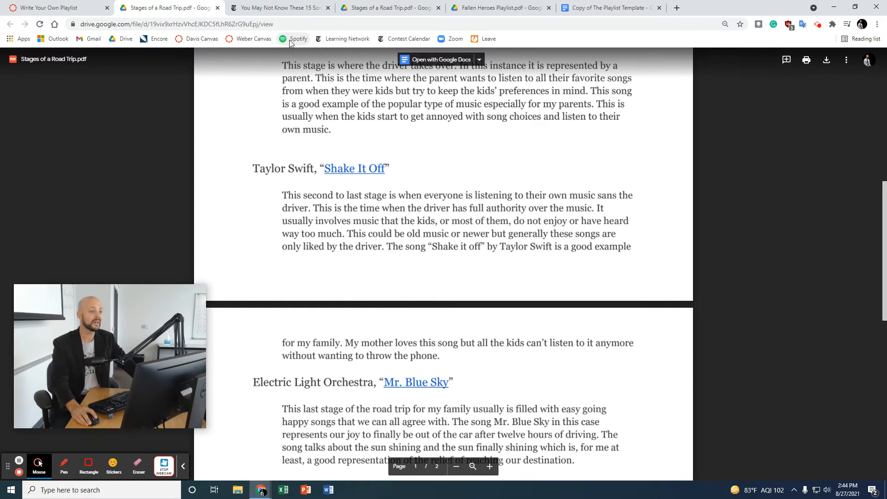
Step: Open the Fallen Heroes PDF, try its Spotify link, and page through the example
click(53, 8)
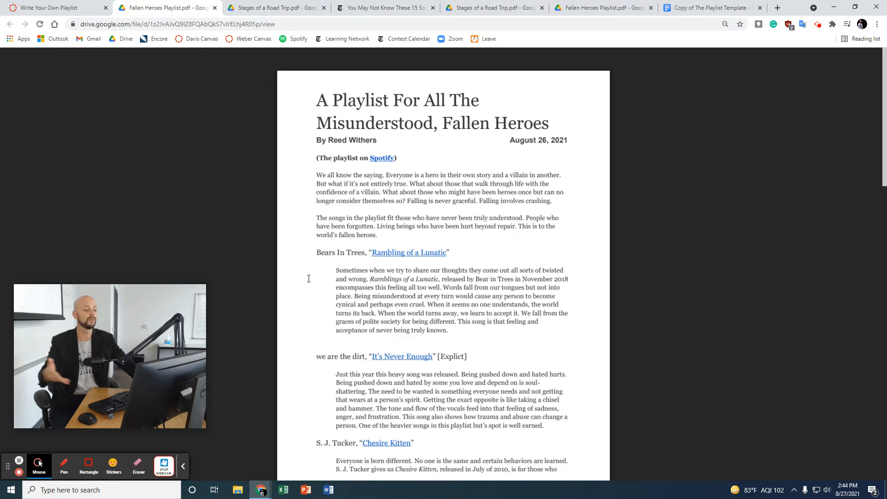
mouse_move(382, 158)
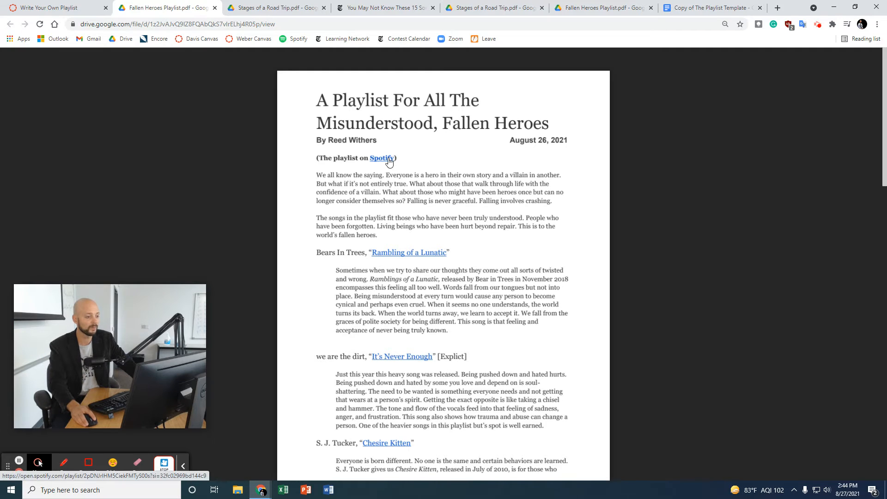
click(382, 158)
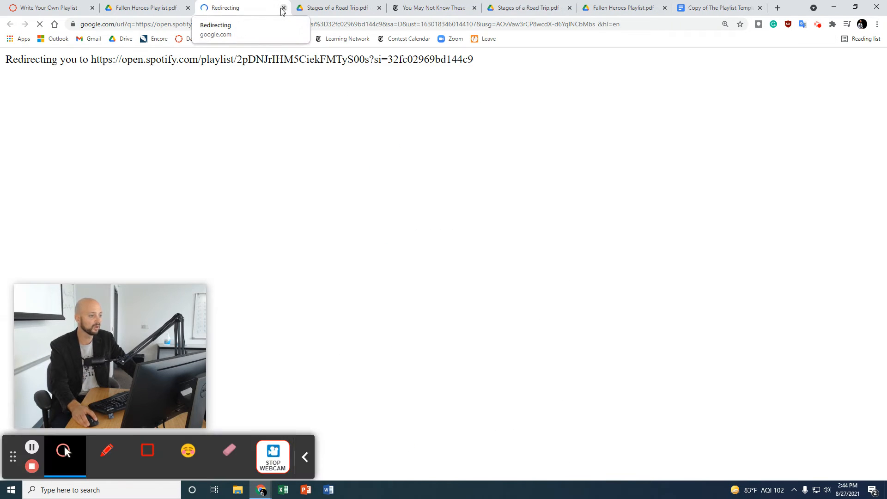
click(282, 7)
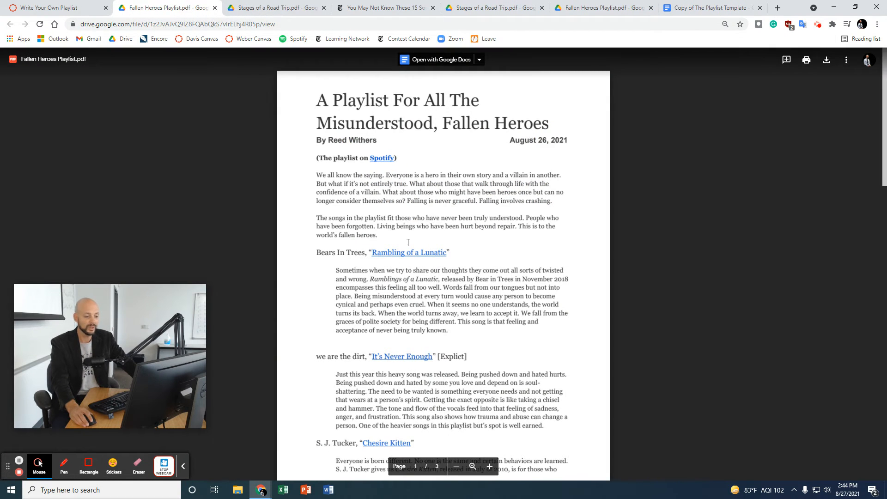
scroll(down, 3)
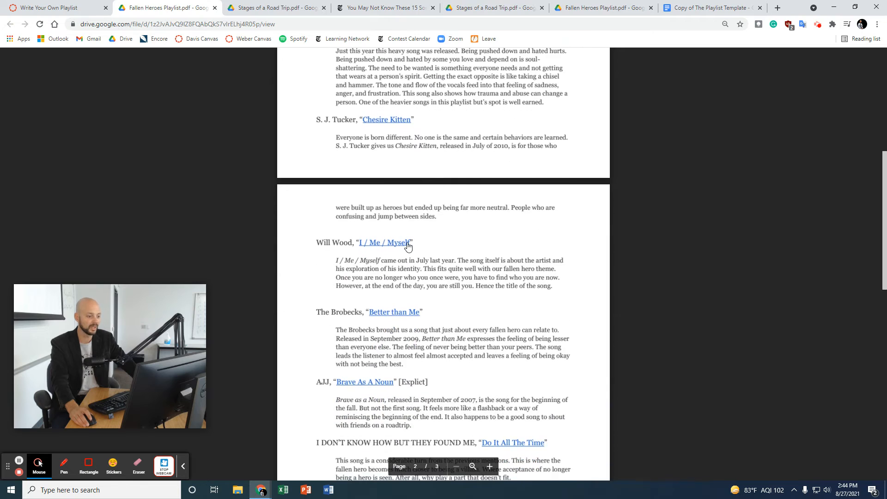
scroll(up, 3)
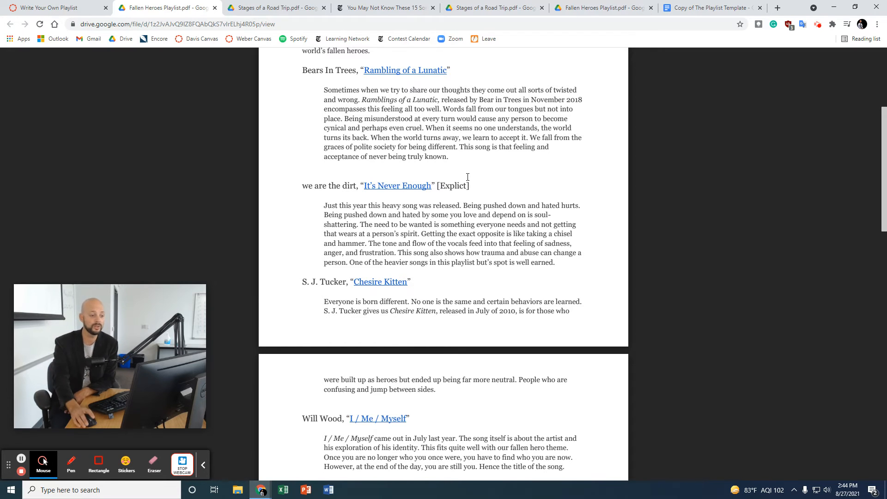
mouse_move(441, 186)
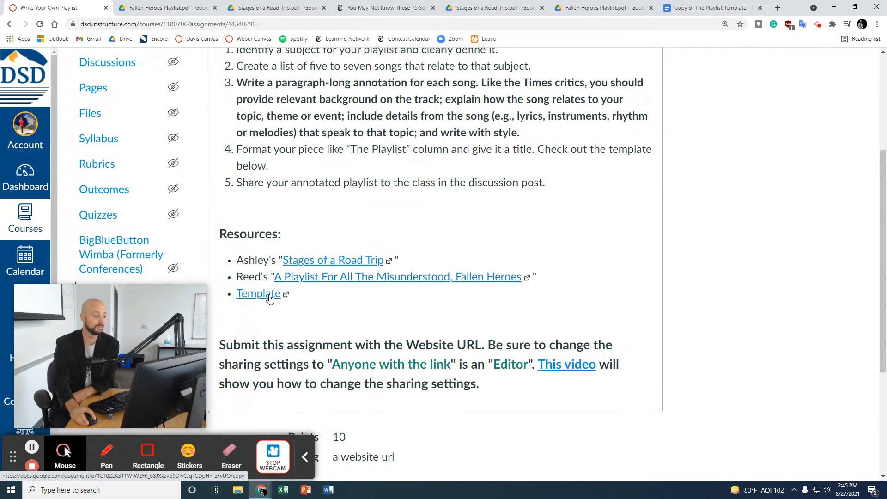
Step: Create your own Google Docs copy of The Playlist Template from the Canvas link
click(258, 293)
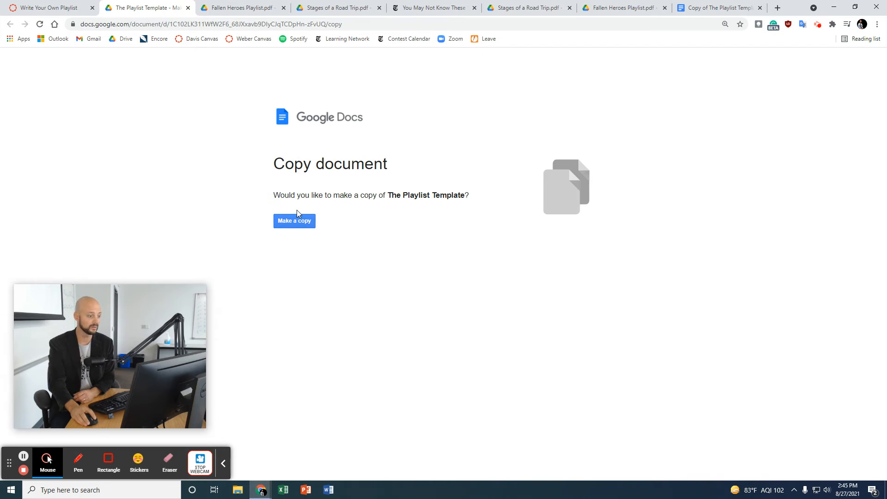
click(293, 221)
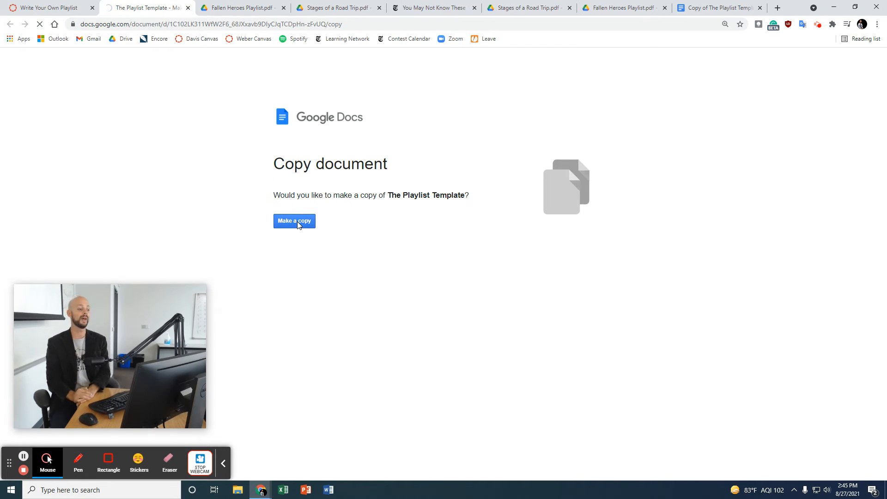
click(294, 221)
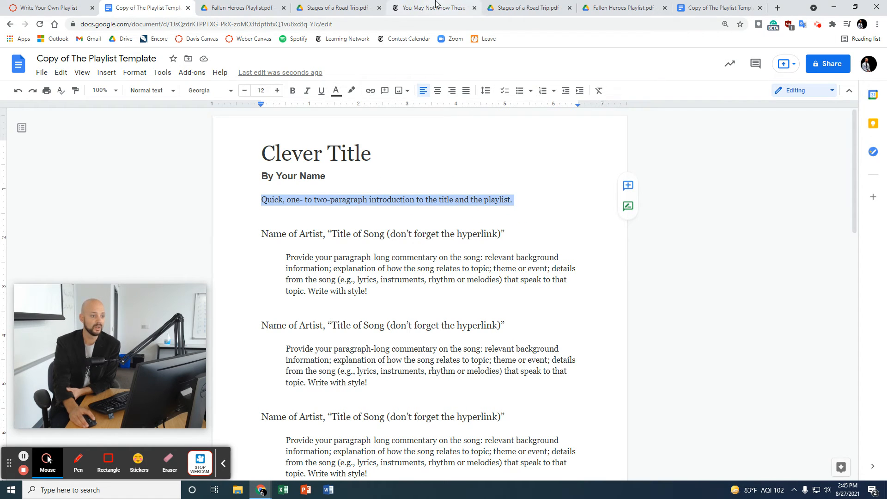
Step: Switch to the NYT '15 Songs' article tab at the Cola Bottle Baby entry
click(433, 7)
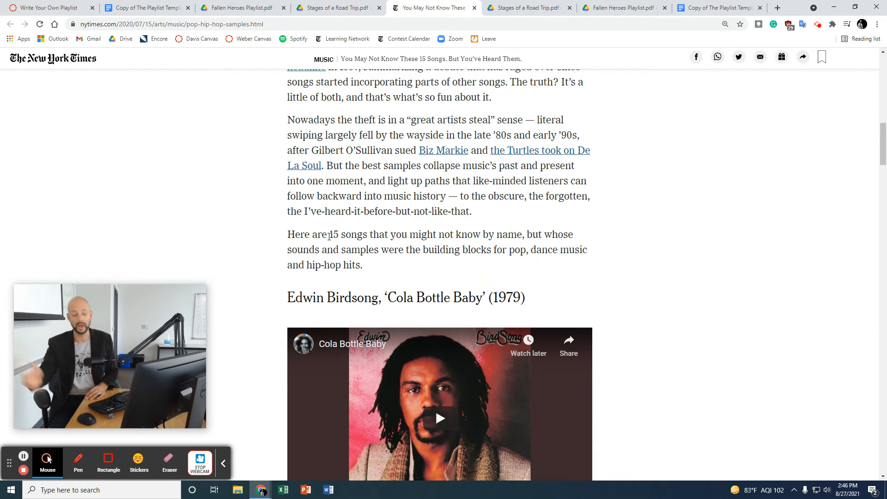
click(145, 7)
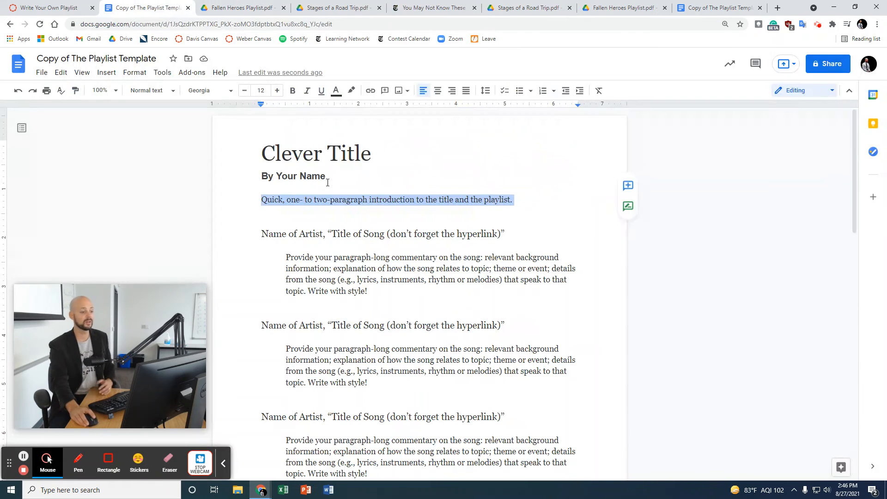
double_click(283, 234)
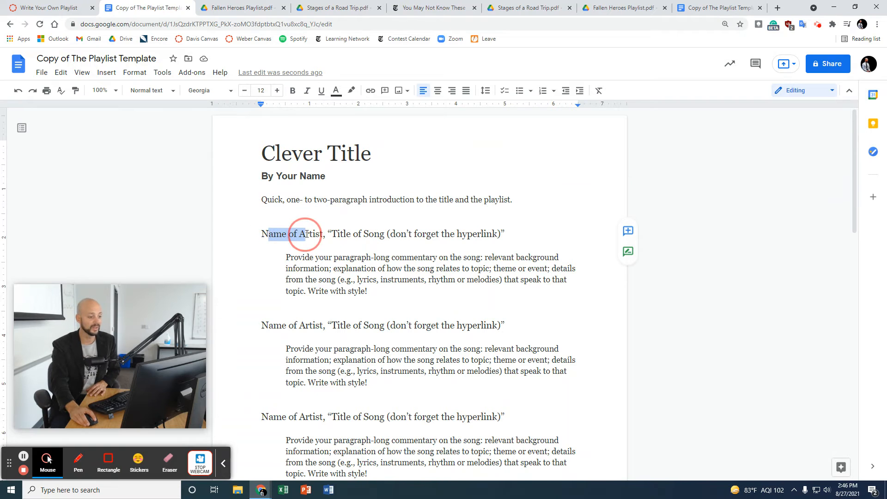
double_click(357, 234)
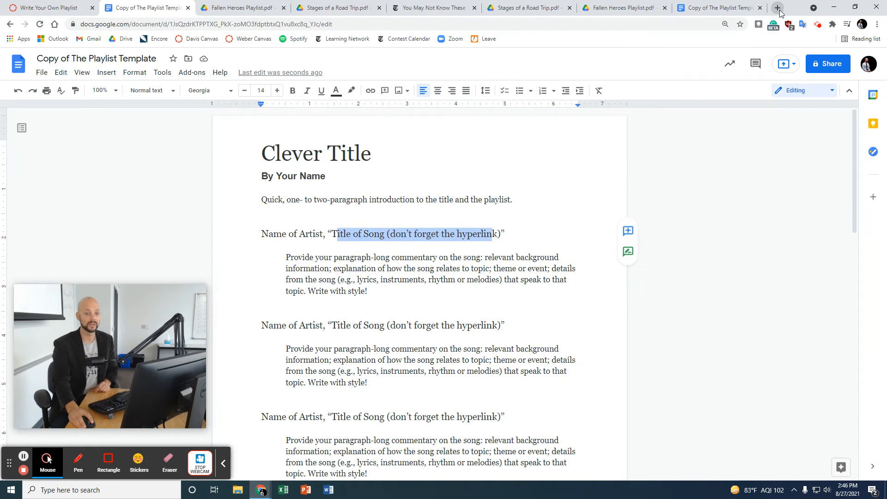
Step: In a new tab, search 'the climb m' and open Miley Cyrus's The Climb on YouTube
click(777, 7)
text(the climb l)
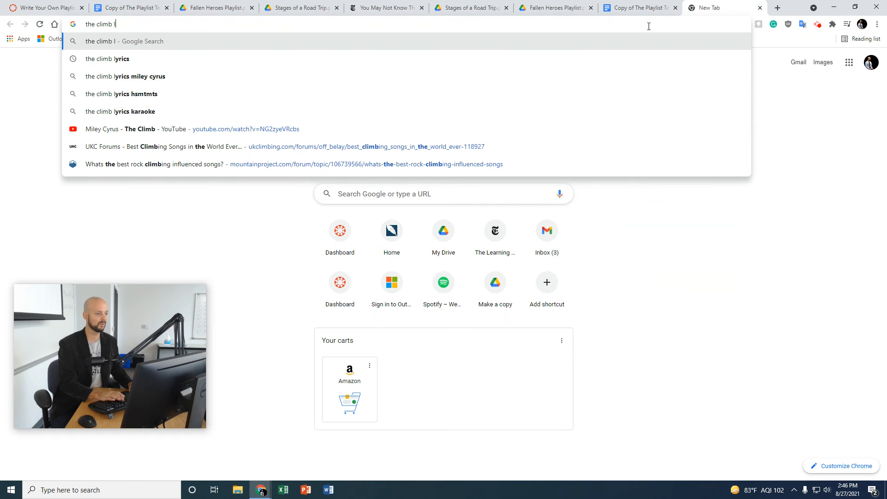
text(m)
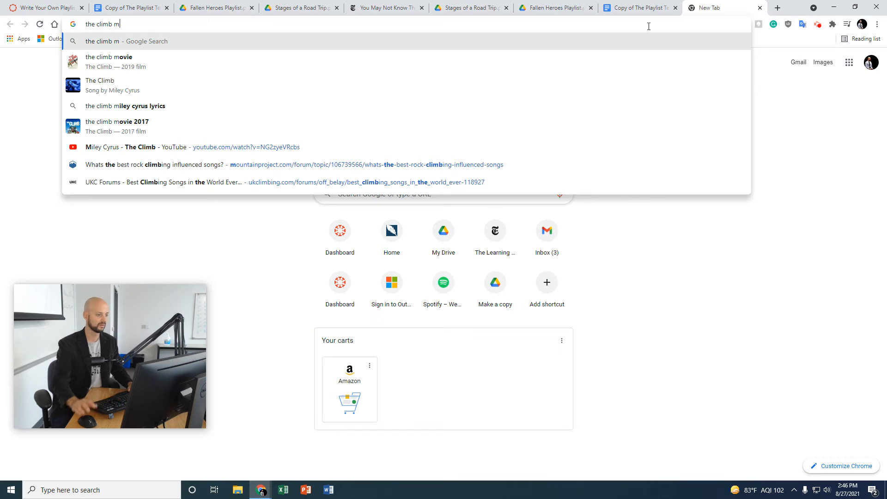
mouse_move(143, 144)
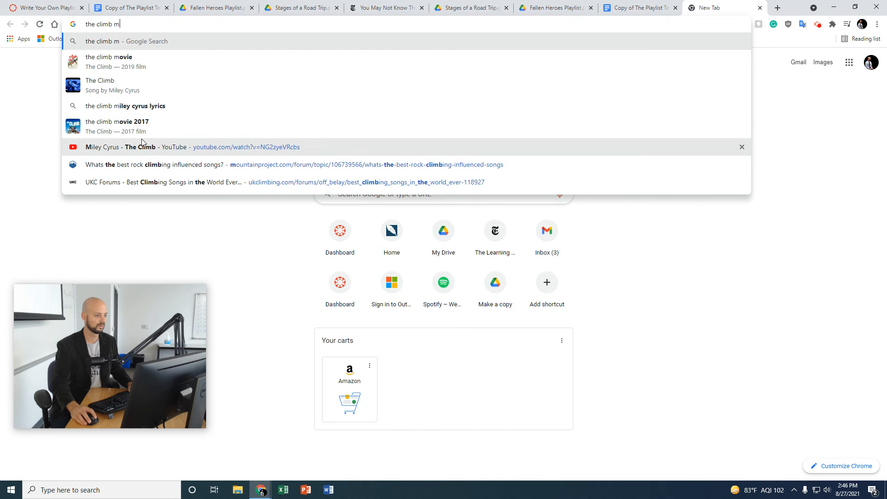
click(176, 147)
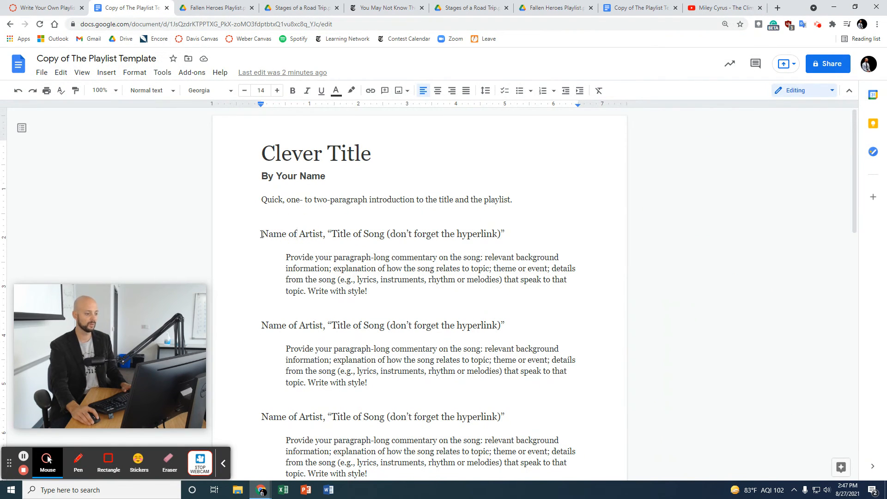
Step: Replace the placeholders with artist Miley Cyrus and song title 'The Climb'
double_click(293, 234)
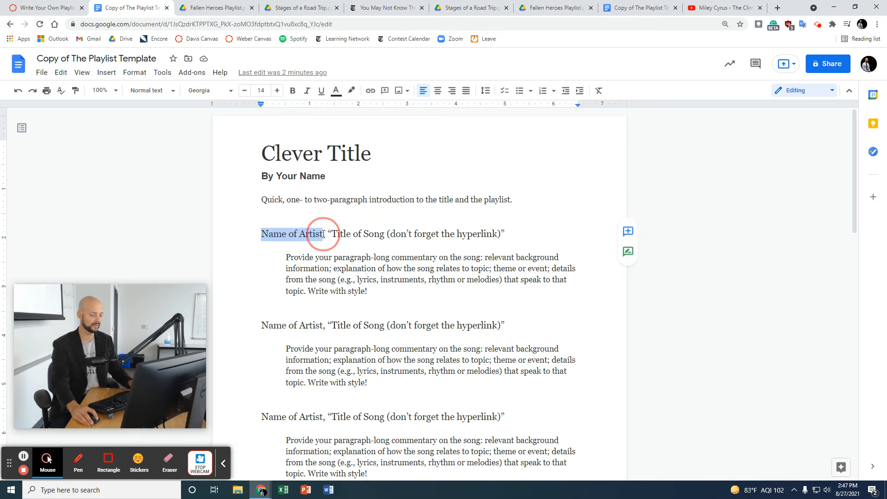
text(Miles)
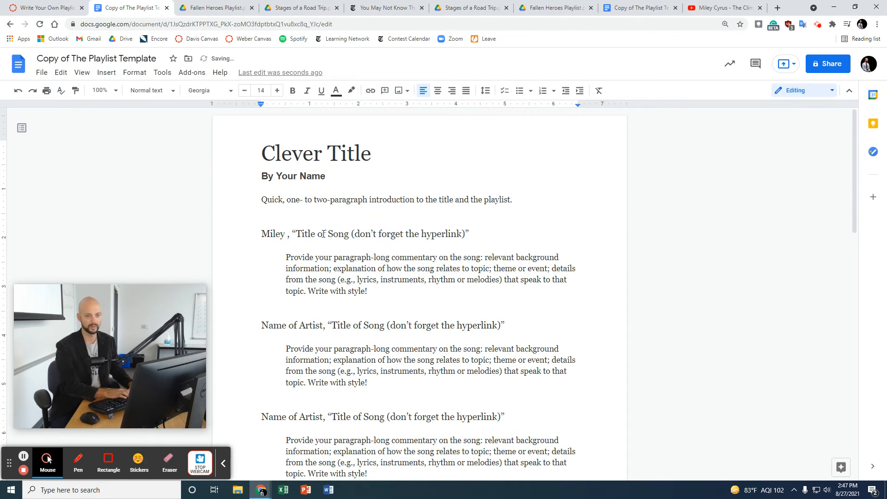
text(Cyyus)
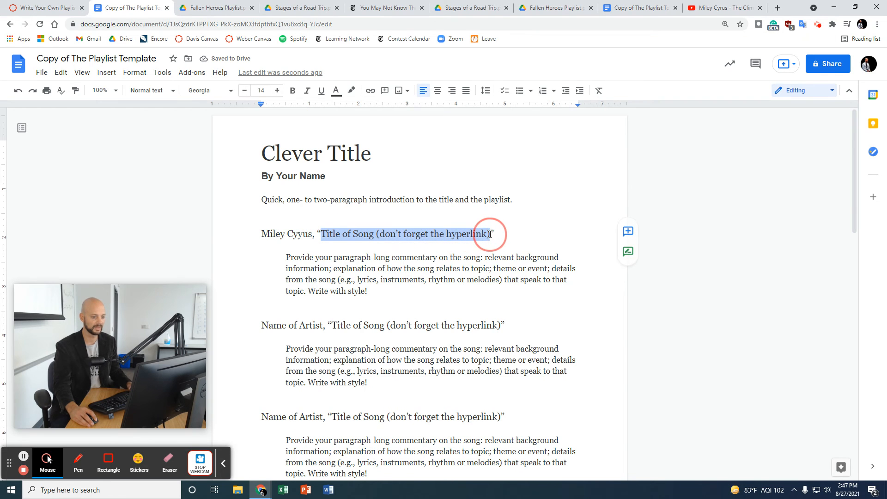
text(The CLi”)
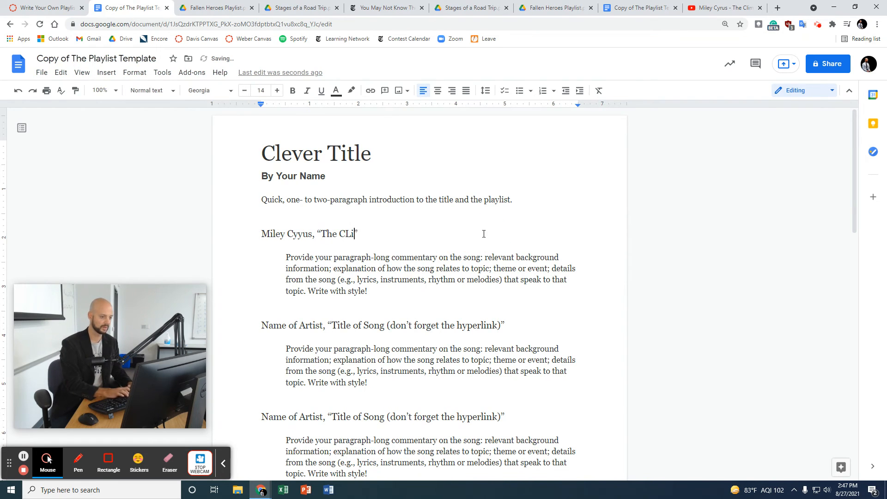
text(mb)
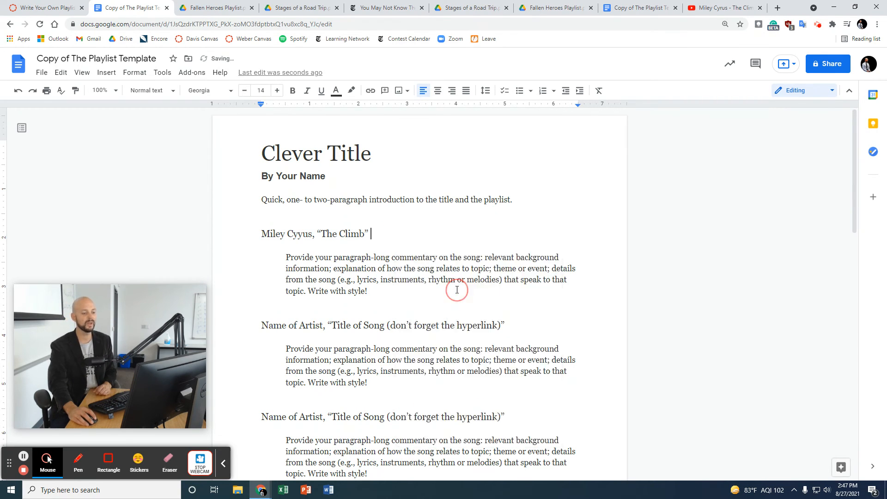
Step: Paste the YouTube URL temporarily, then check the Fallen Heroes example for link format
text(https://www.youtube.com/watch?v=NG2zyeVRcbs)
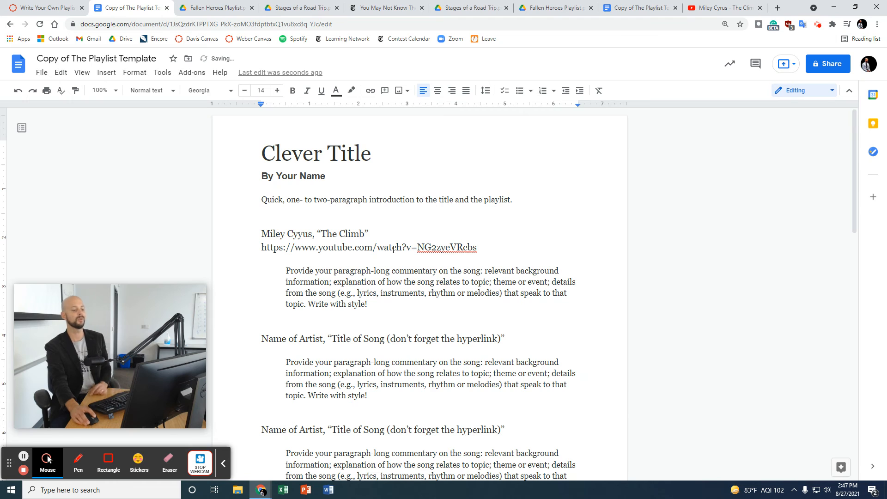
click(477, 248)
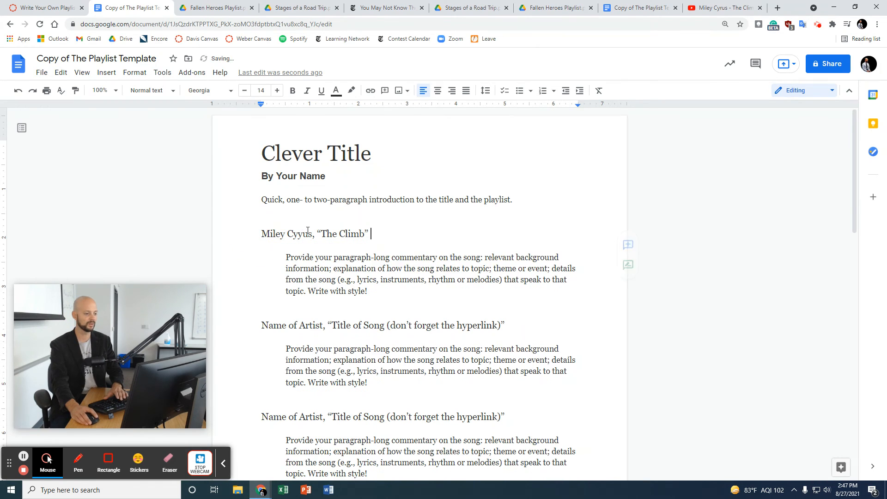
click(215, 7)
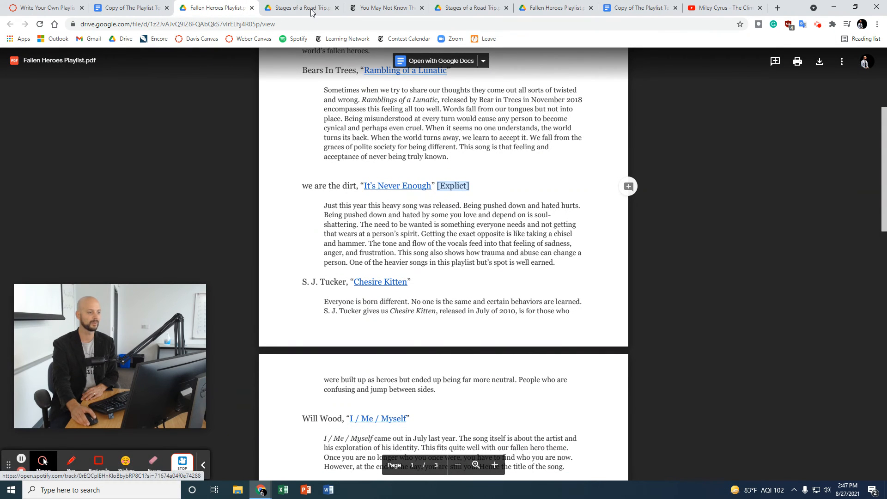
Step: Hyperlink the title 'The Climb' to its YouTube video URL
click(299, 7)
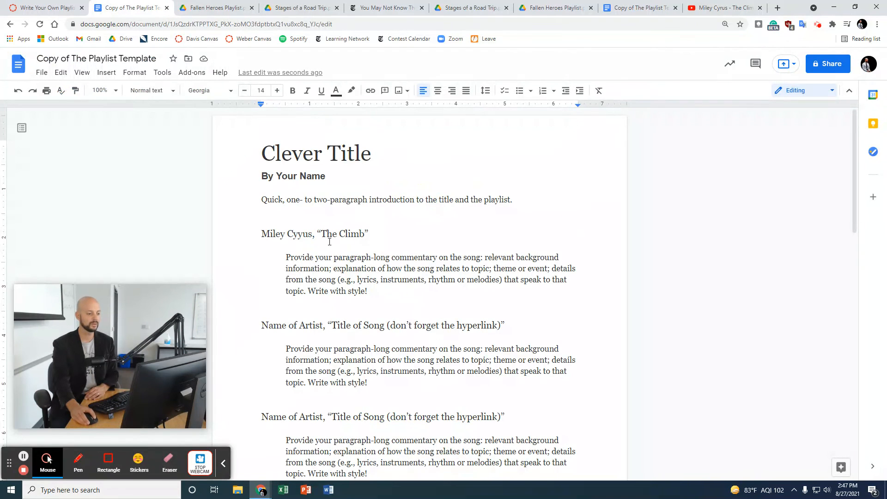
double_click(343, 234)
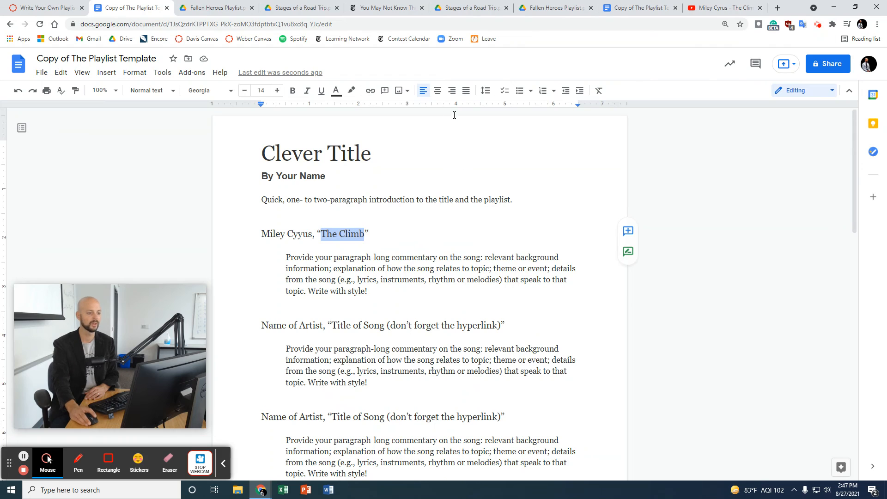
mouse_move(371, 91)
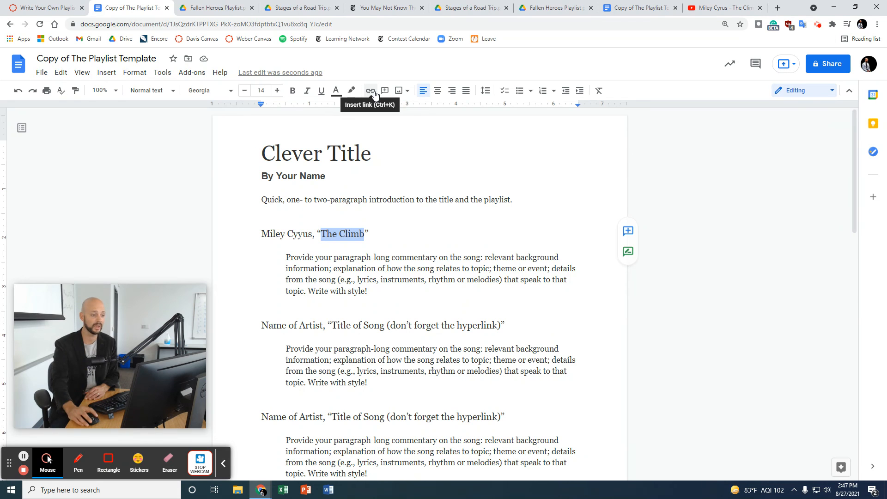
click(370, 90)
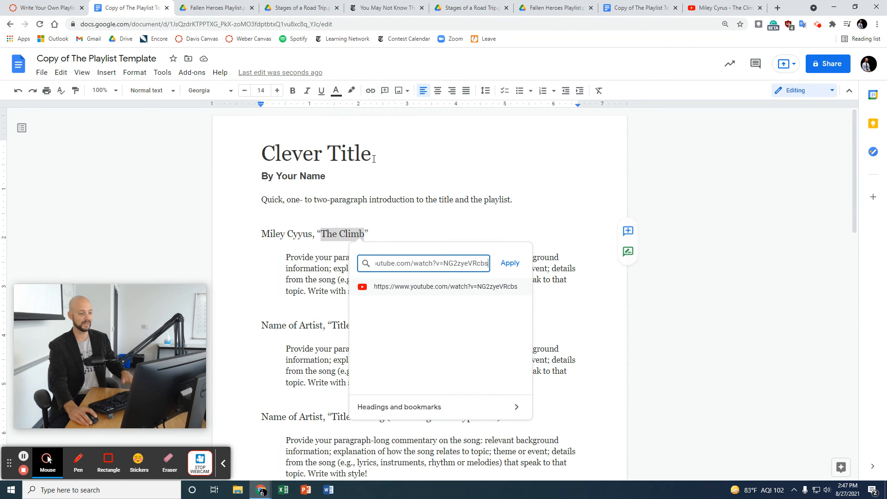
click(508, 263)
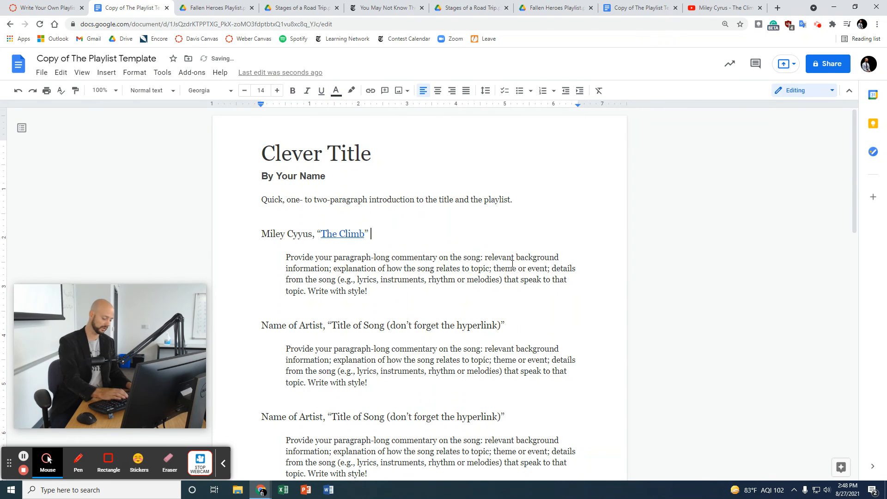
Step: Add an [Explicit] tag after the linked song title
text([)
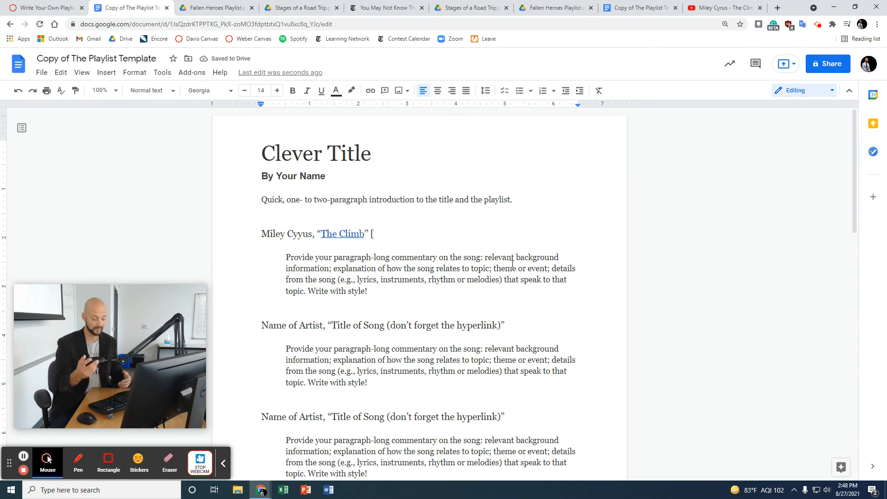
text(Expli)
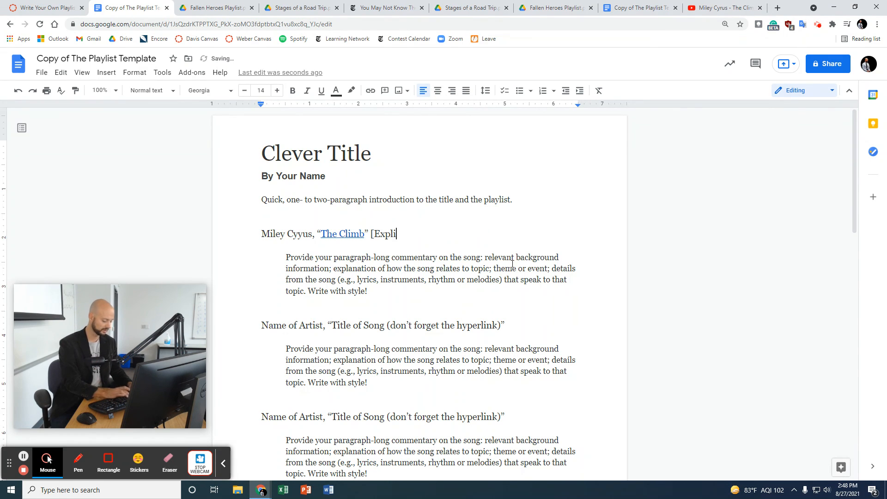
text(cit])
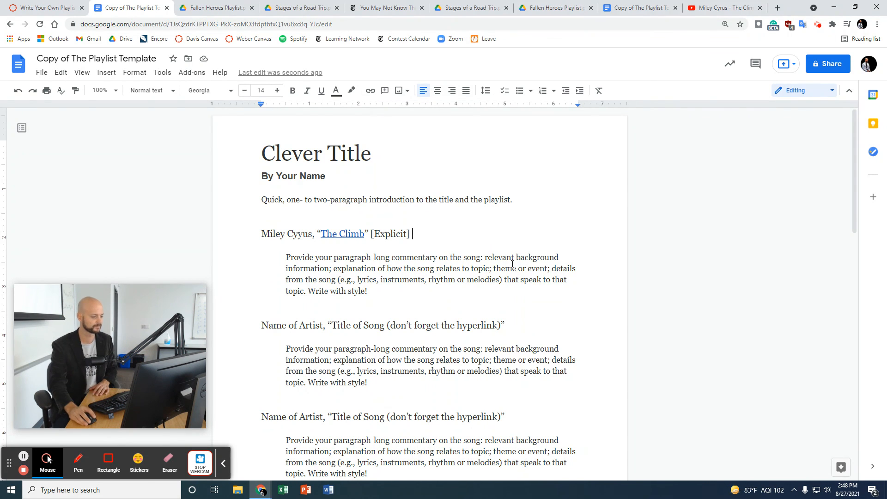
mouse_move(23, 471)
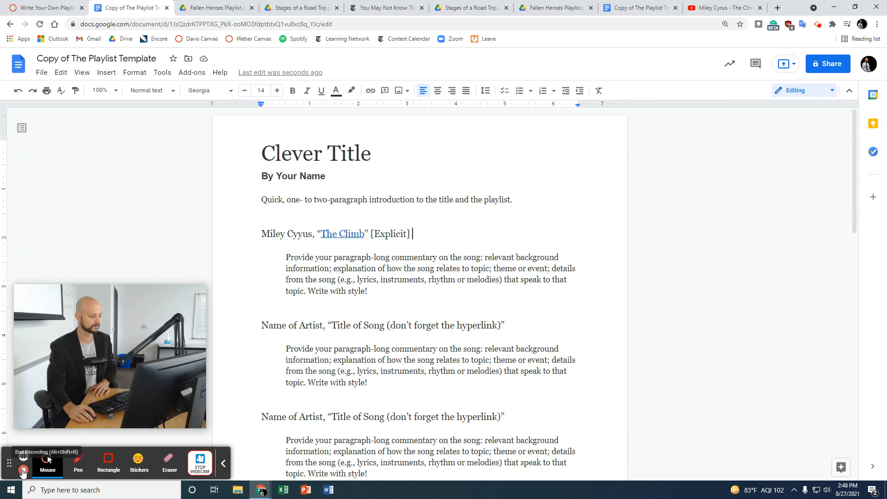